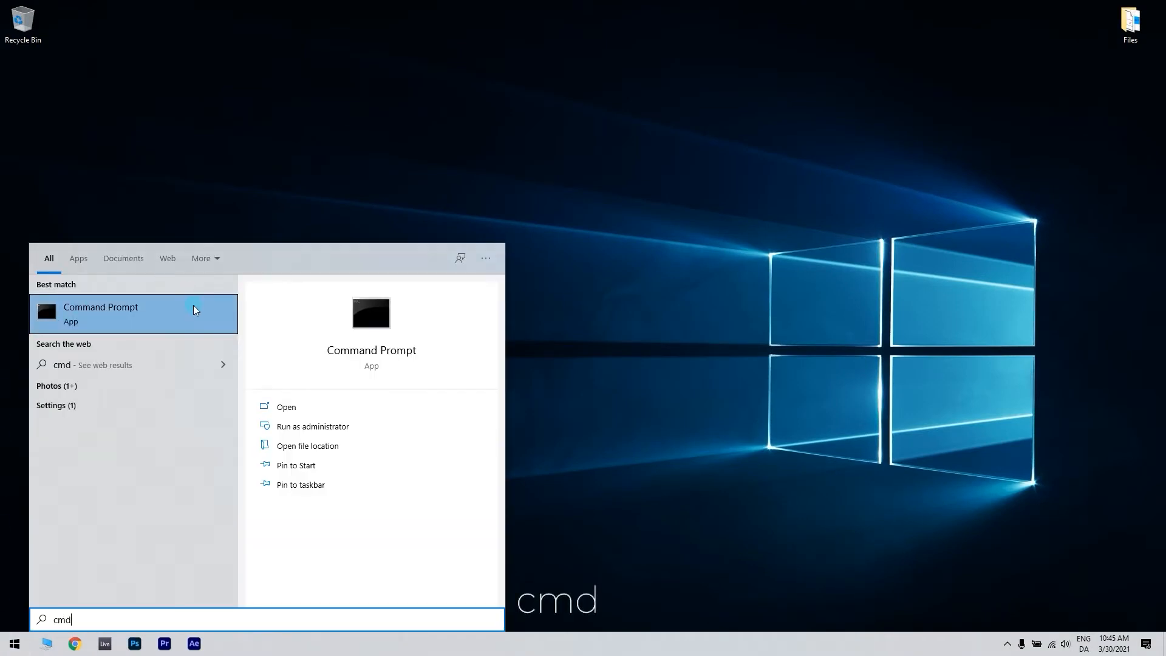
- Run the Command Prompt search result as administrator
right_click(134, 312)
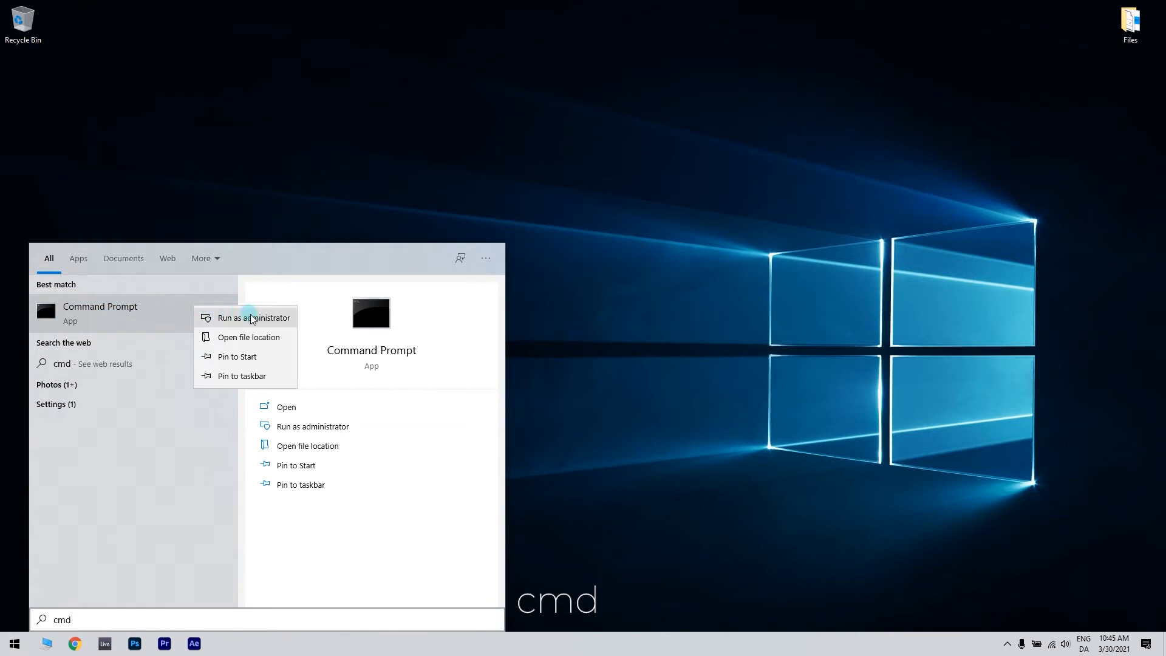
click(254, 318)
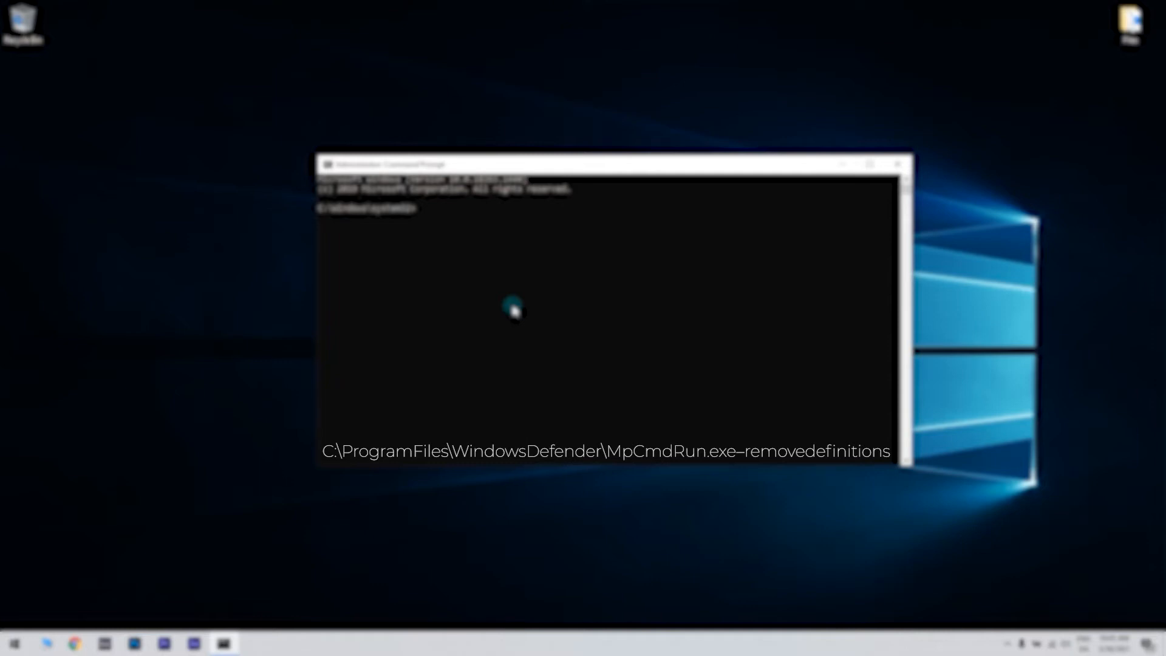
- Run MpCmdRun.exe -removedefinitions in the admin Command Prompt
click(896, 163)
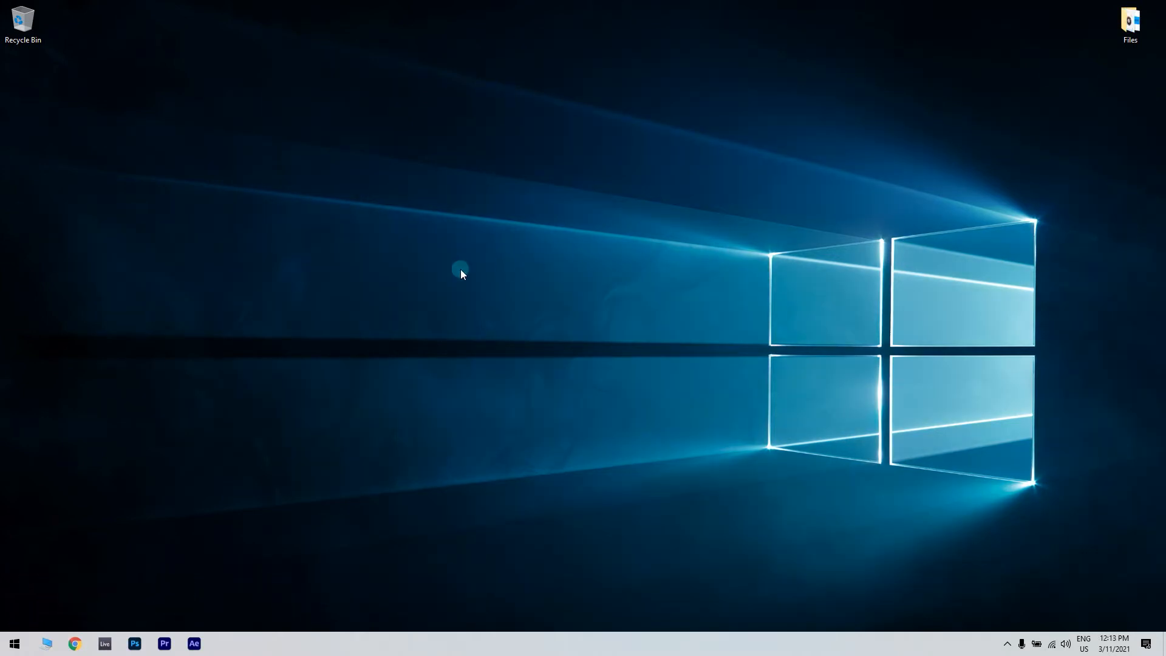
mouse_move(14, 643)
text(rstrui)
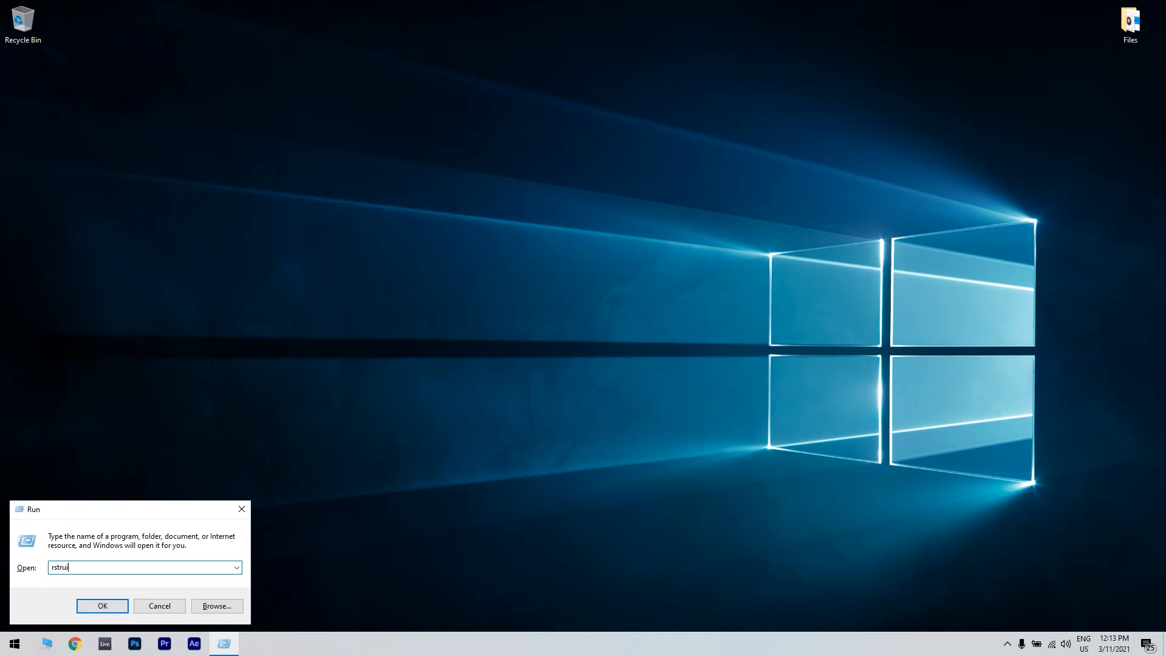
- Launch System Restore by running rstrui
click(102, 605)
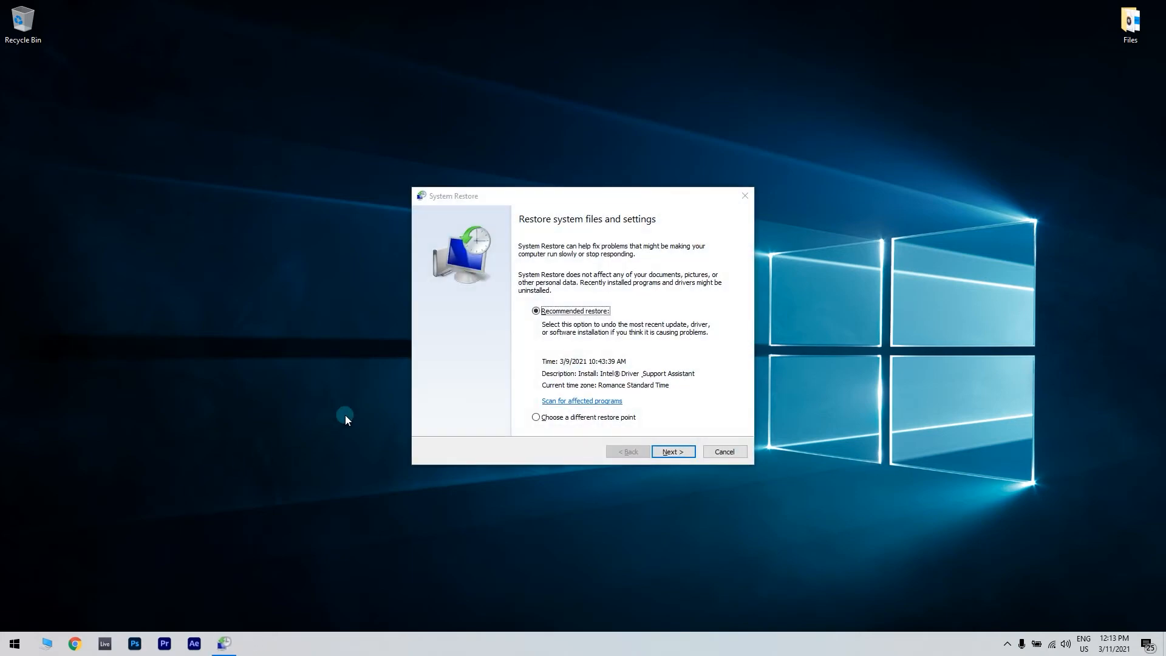
- Select 'Choose a different restore point' and continue to the restore point list
click(536, 416)
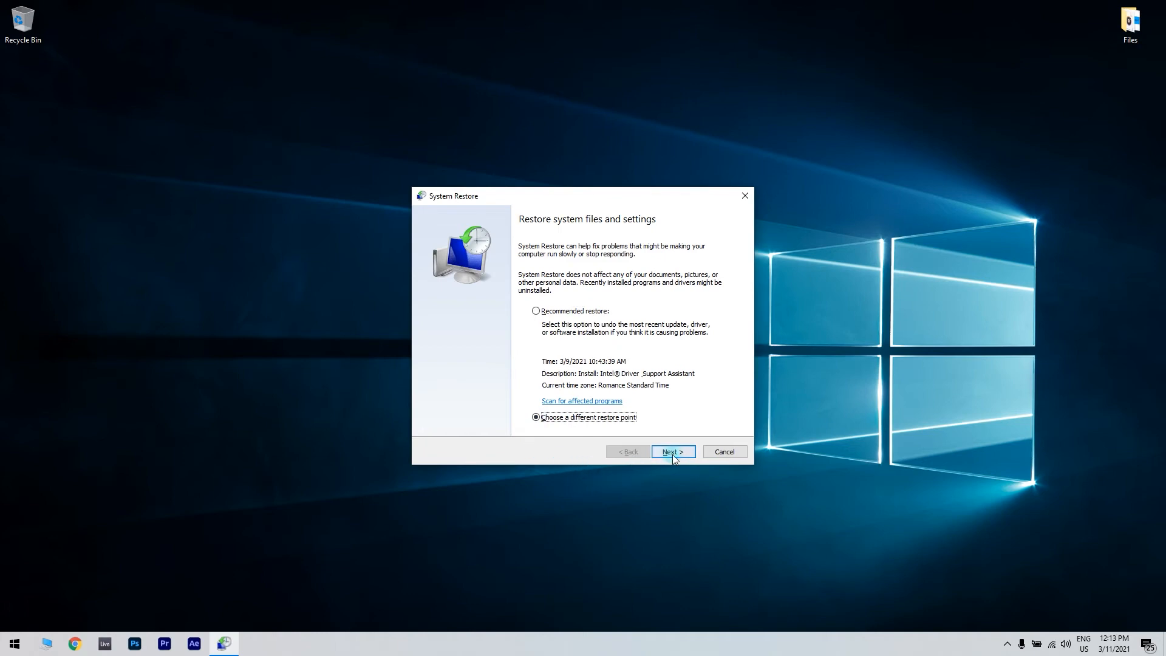
click(669, 451)
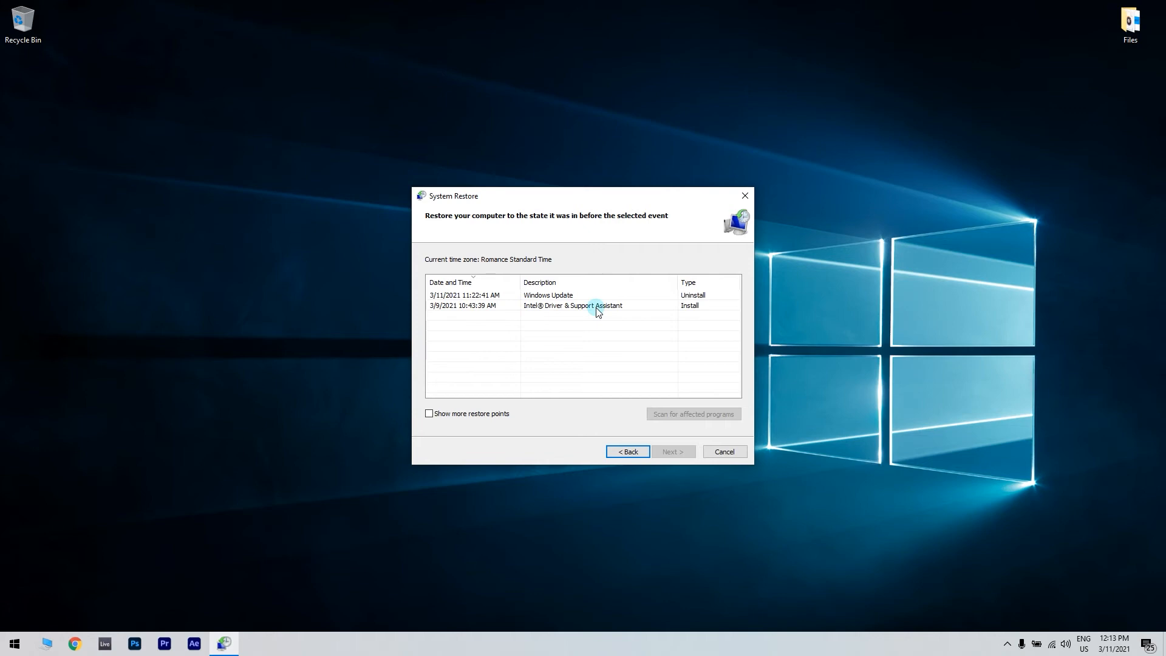
- Pick the 3/9/2021 Intel Driver & Support Assistant restore point and continue
click(572, 306)
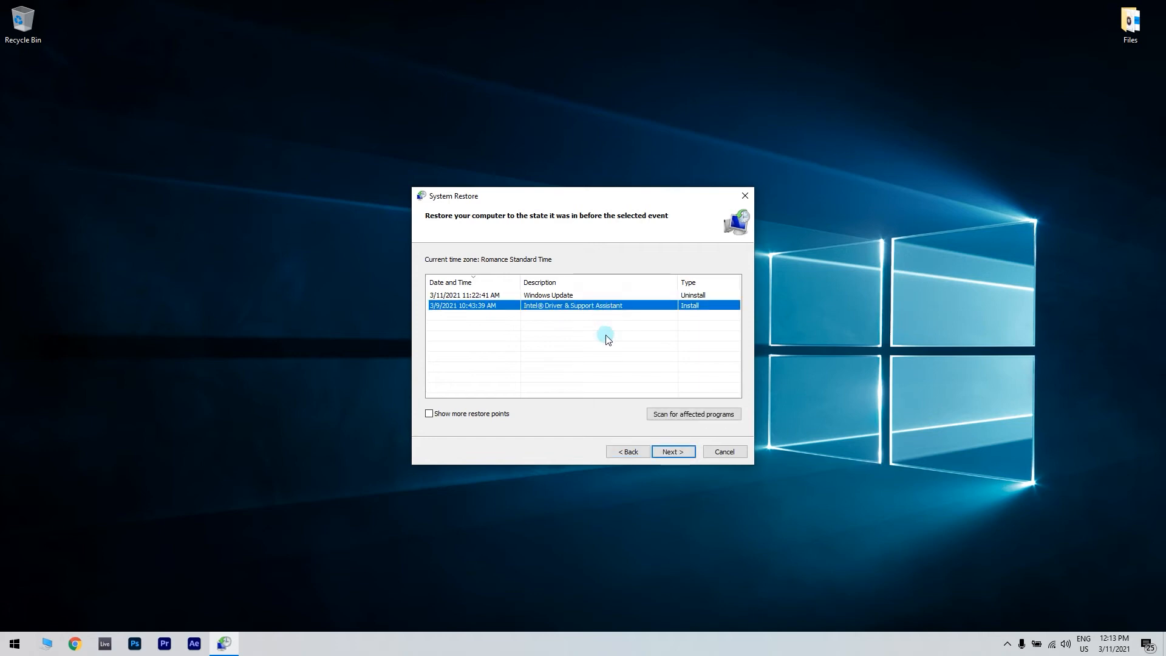
mouse_move(614, 344)
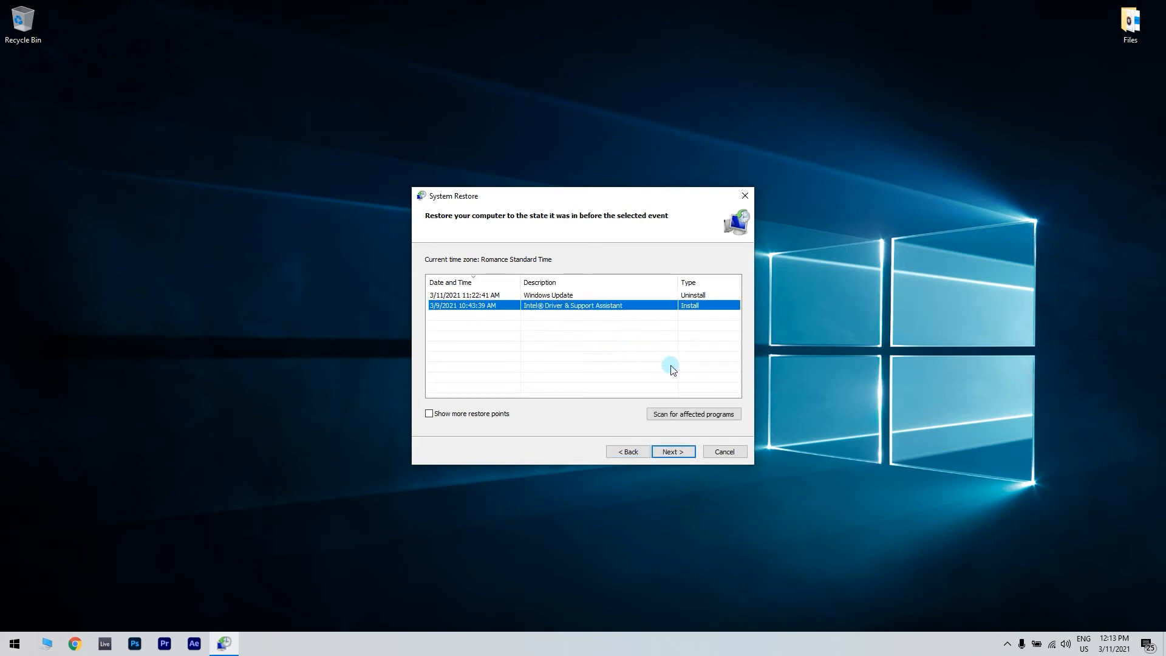
click(671, 451)
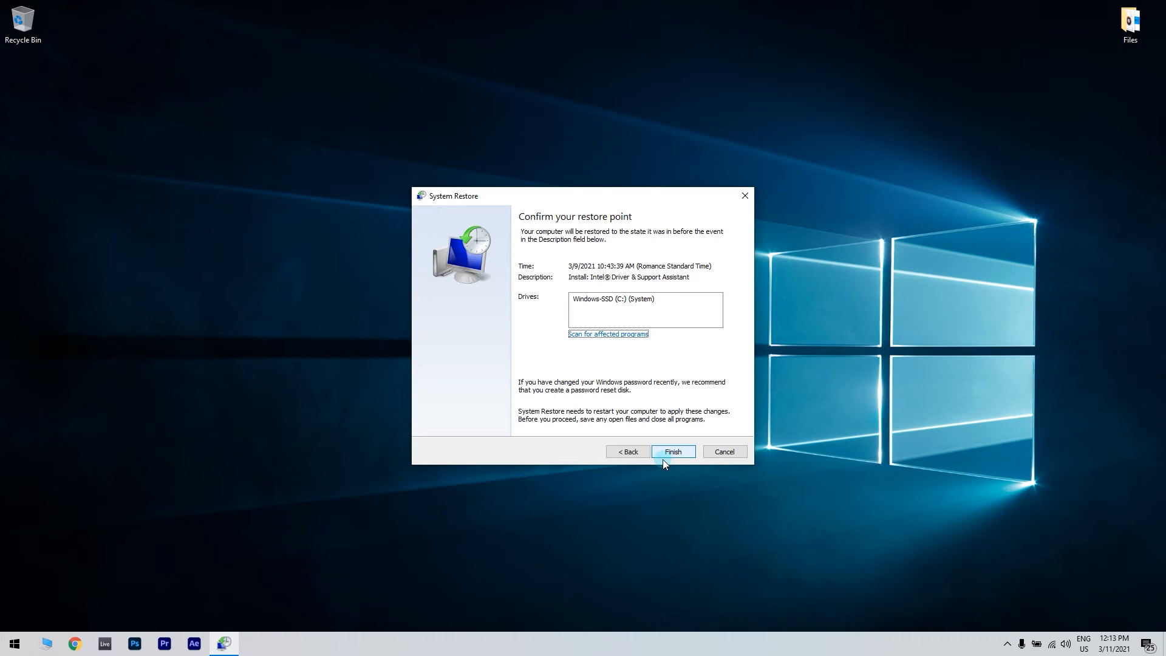
- Finish to start restoring to the Intel Driver & Support Assistant point
click(672, 451)
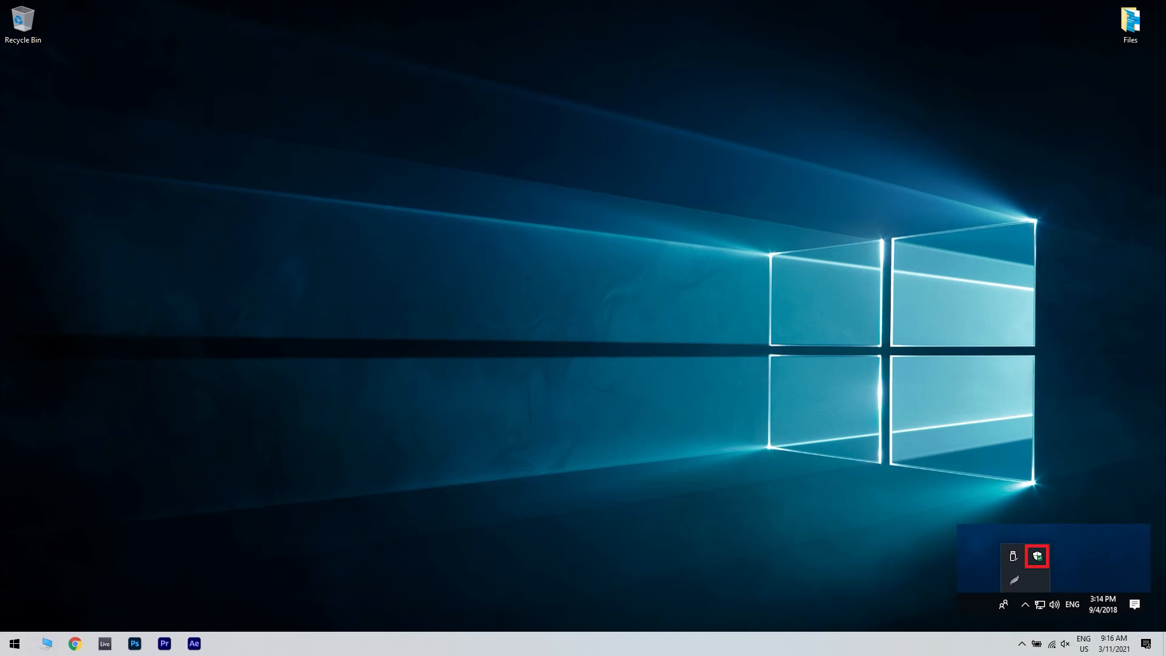
- Open Virus & threat protection from the Windows Security tray icon
click(1036, 555)
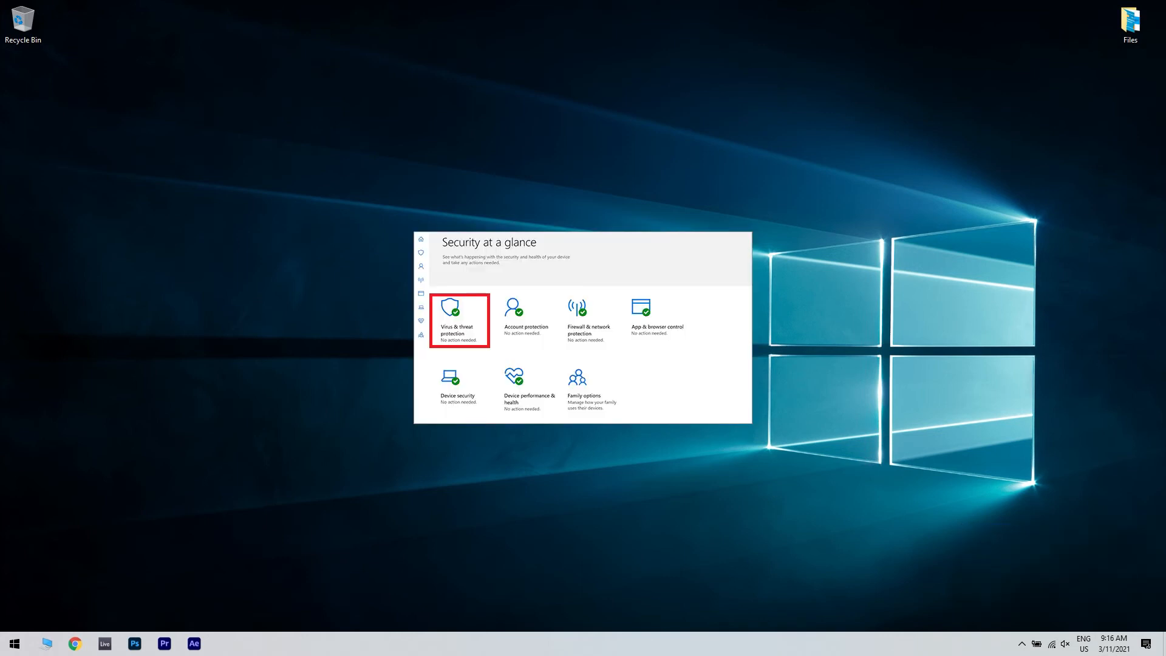
click(457, 315)
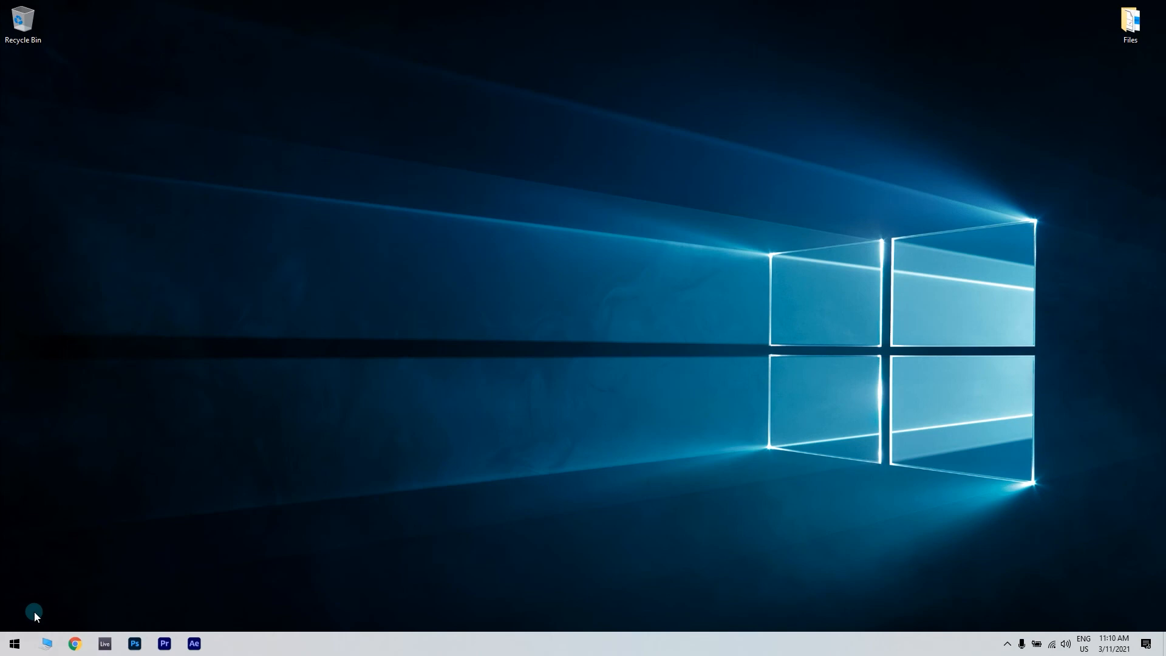
- Search 'update' from Start and open Check for updates settings
click(13, 643)
text(update)
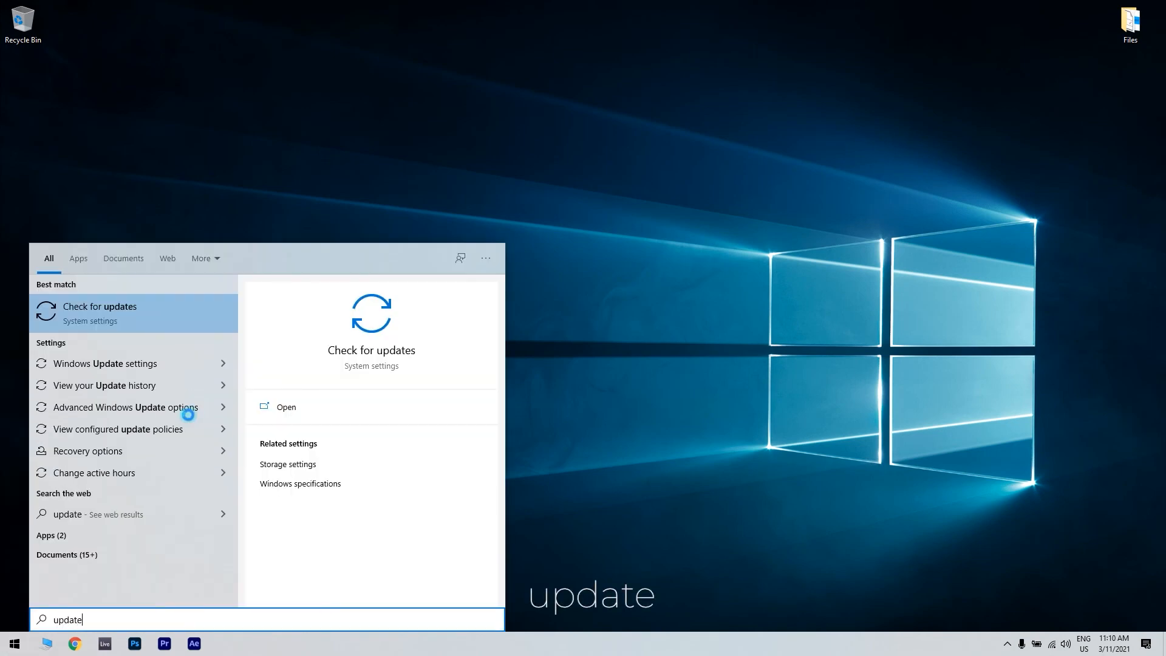
click(102, 311)
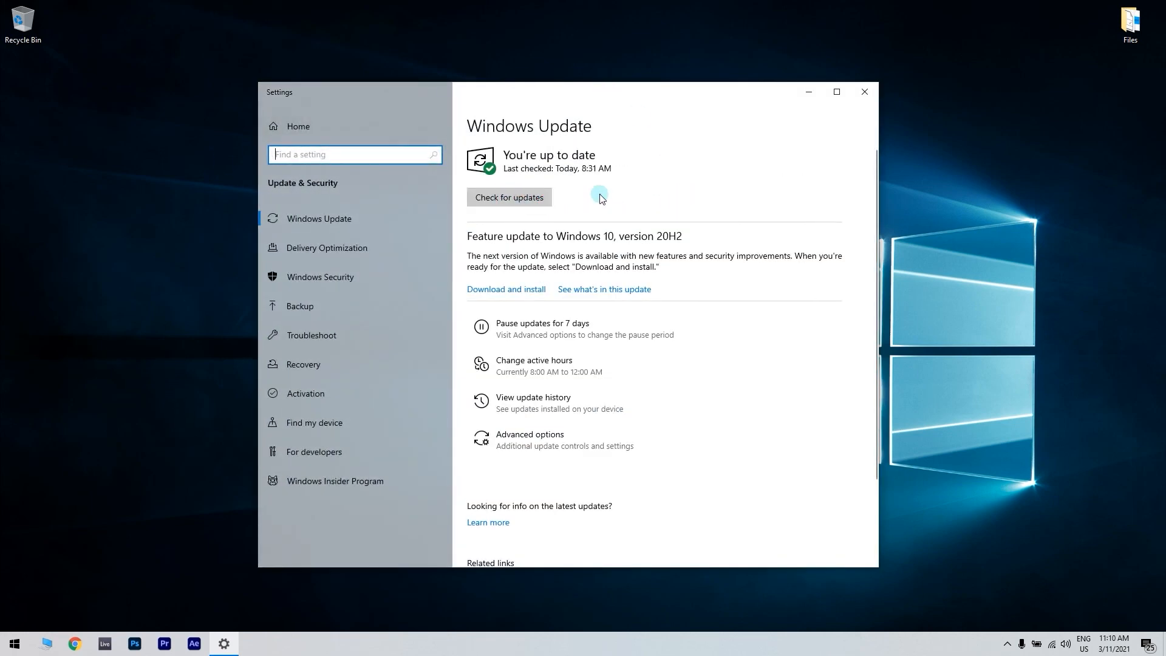
- Start a Windows Update check for new updates, then close Settings
click(509, 196)
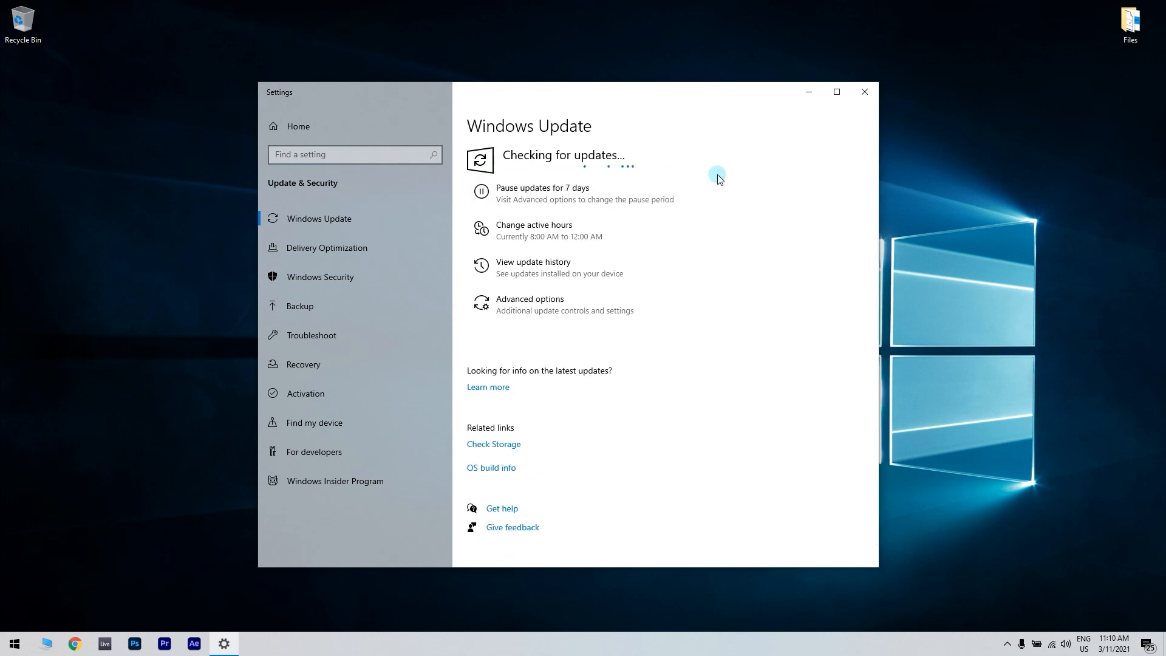
click(864, 92)
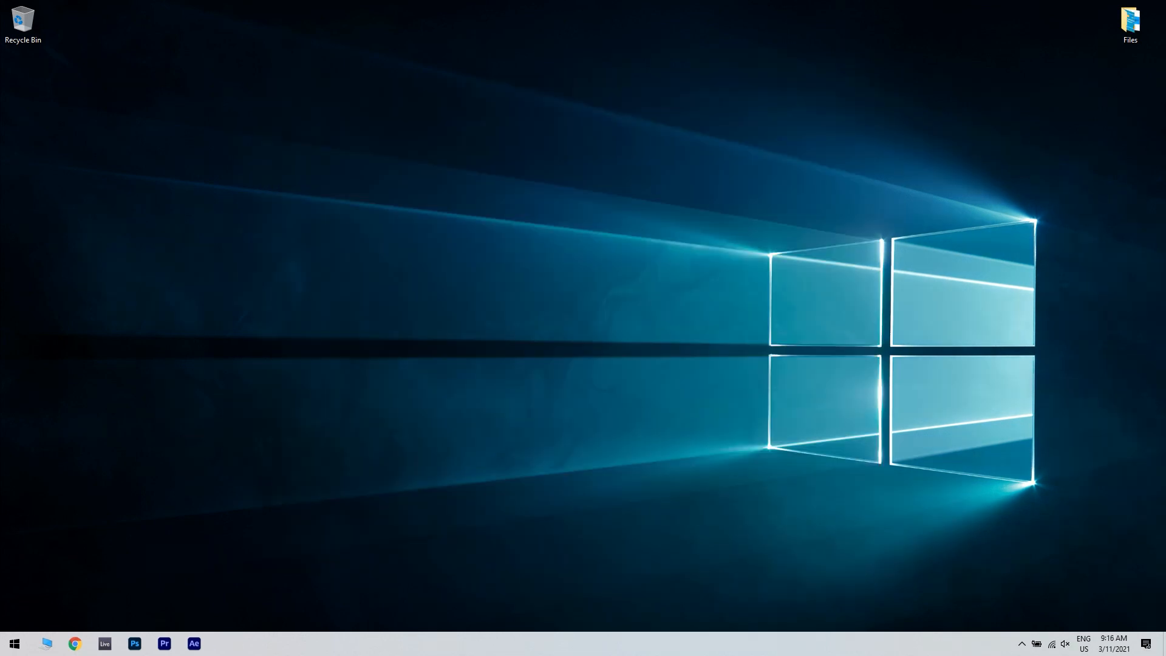